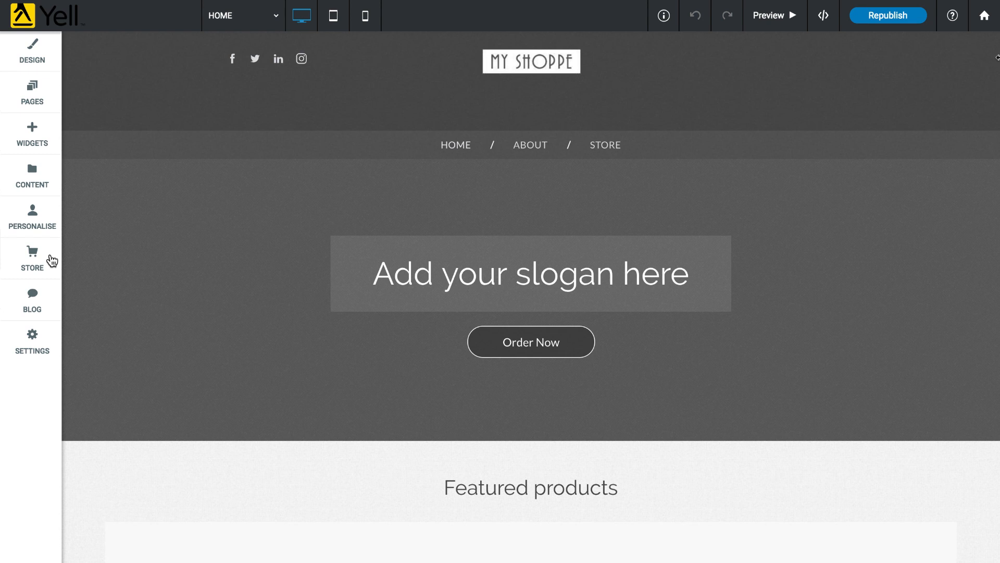
{"action": "mouse_move", "coordinate": [32, 257]}
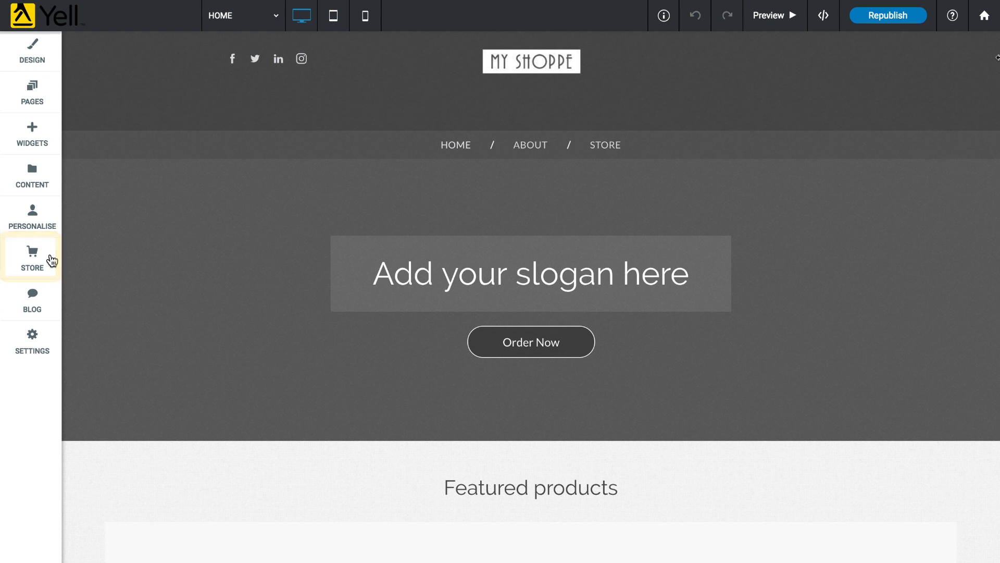
Show the Store widget group: Main Store, Shopping Basket, Store Search and Store Categories
{"action": "left_click", "coordinate": [31, 258]}
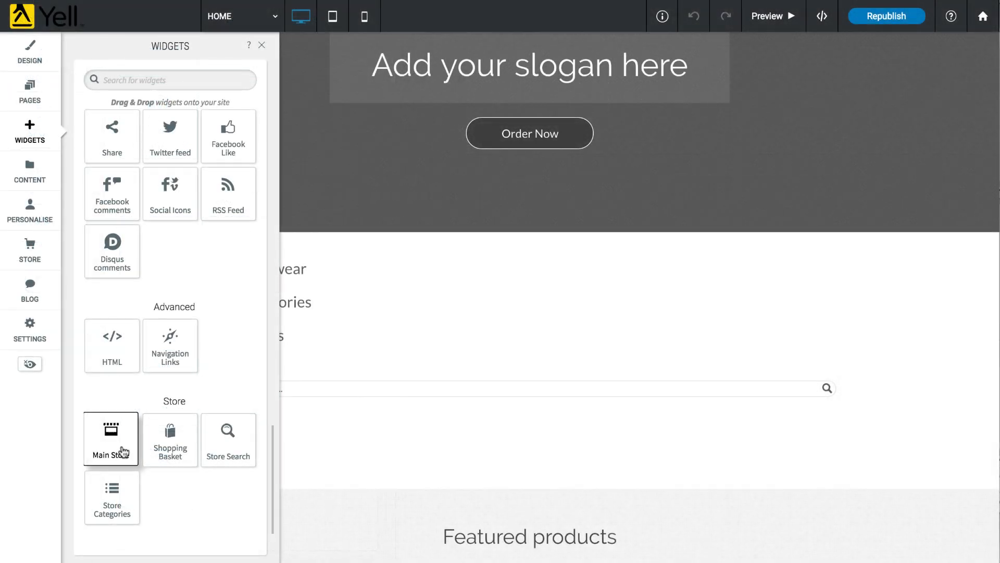
Place the Main Store widget on the MY SHOPPE page and browse its Outerwear category
{"action": "left_click", "coordinate": [112, 439]}
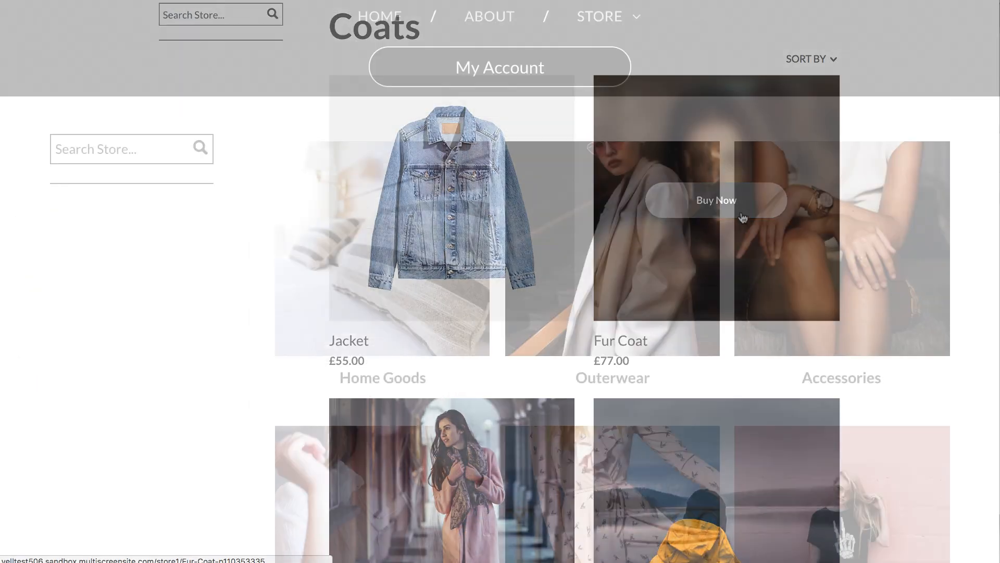
{"action": "scroll", "scroll_direction": "down", "scroll_amount": 3}
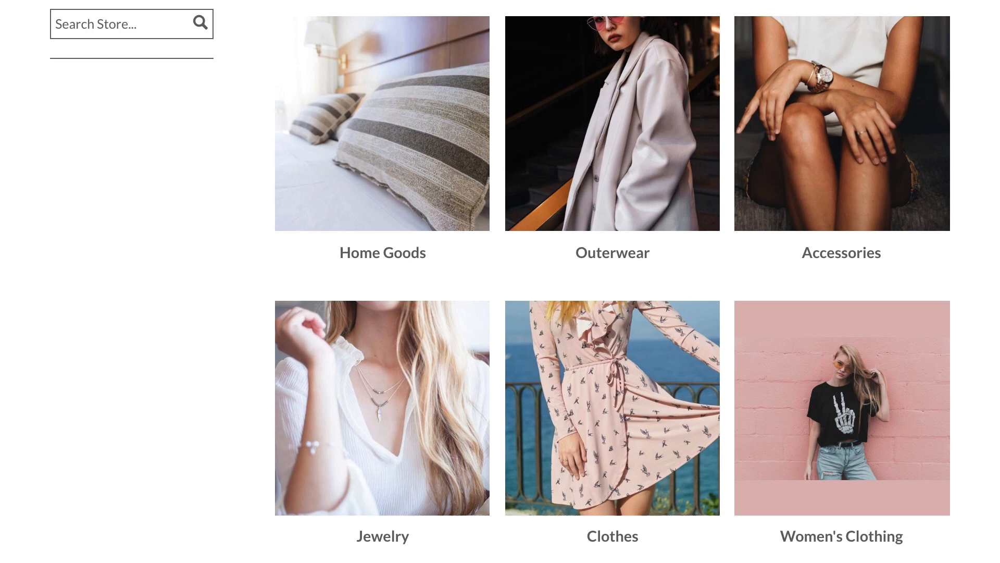
{"action": "left_click", "coordinate": [612, 123]}
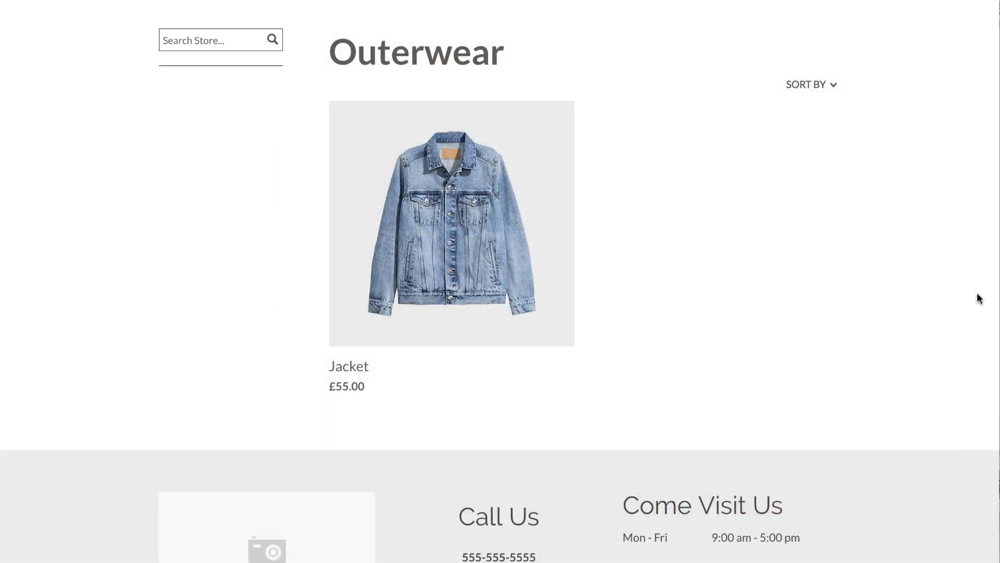
{"action": "scroll", "scroll_direction": "down", "scroll_amount": 3}
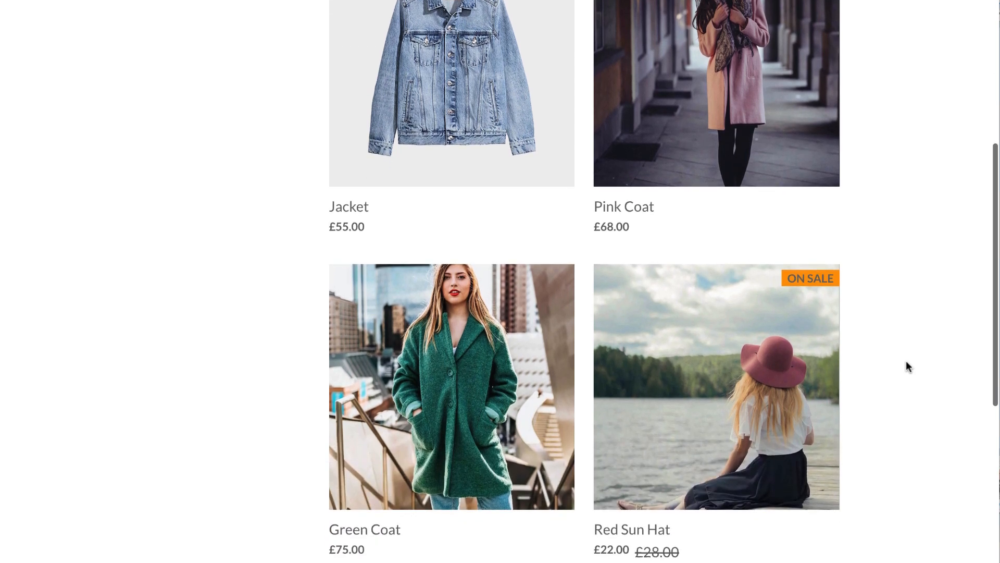
{"action": "scroll", "scroll_direction": "up", "scroll_amount": 3}
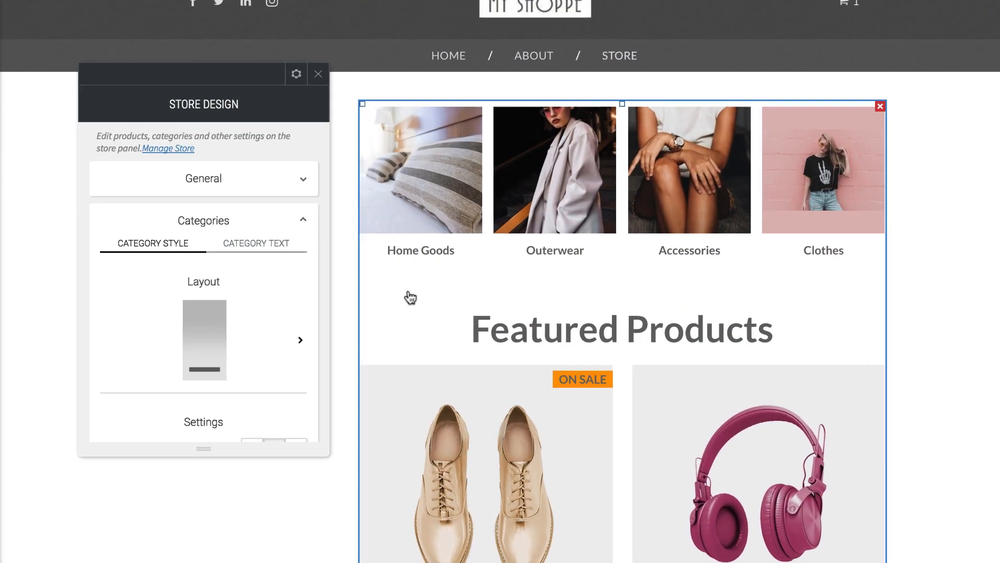
Review the Categories layout in Store Design, view Coats, and place Store Categories and Store Search on the page
{"action": "left_click", "coordinate": [30, 131]}
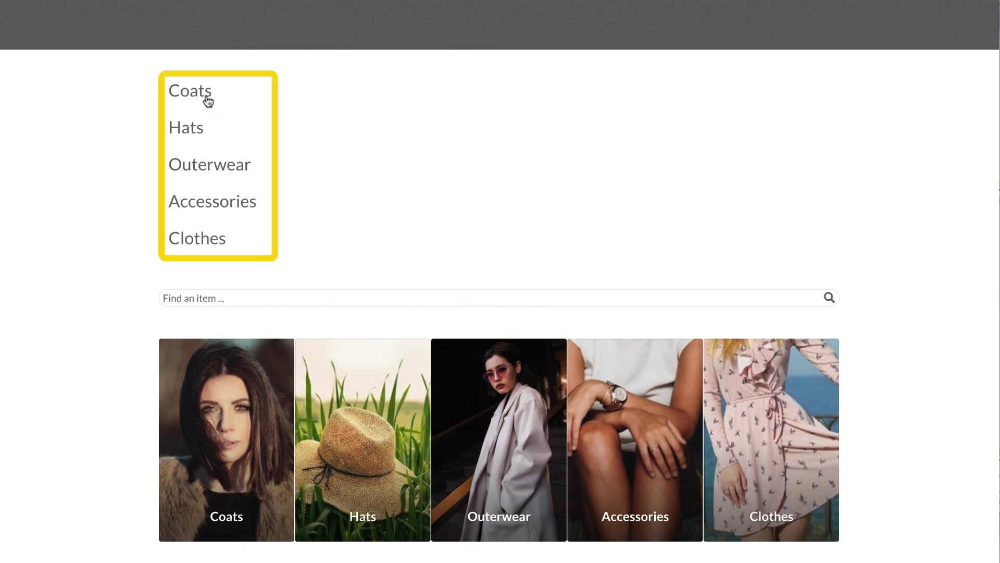
{"action": "left_click", "coordinate": [190, 90]}
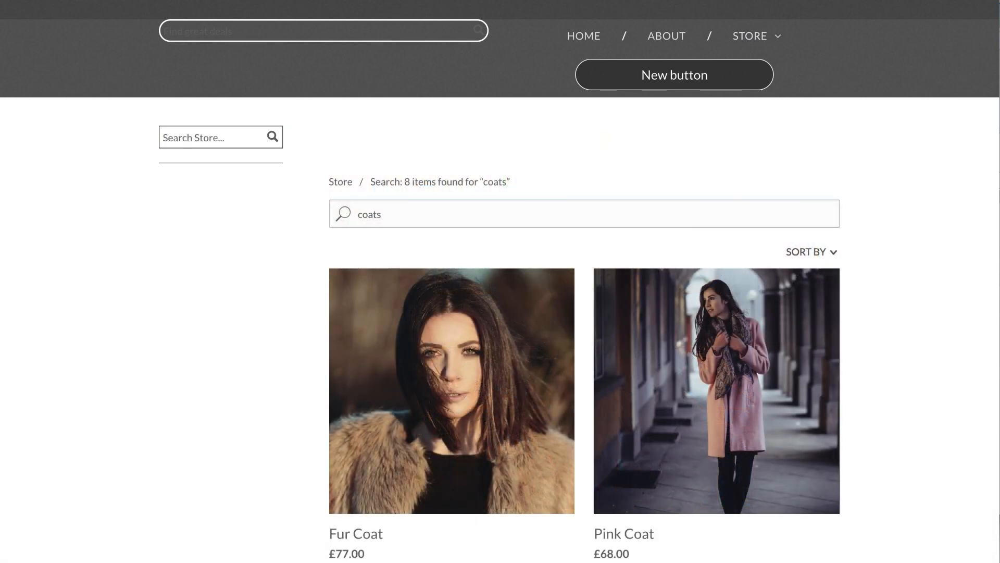
{"action": "scroll", "scroll_direction": "down", "scroll_amount": 3}
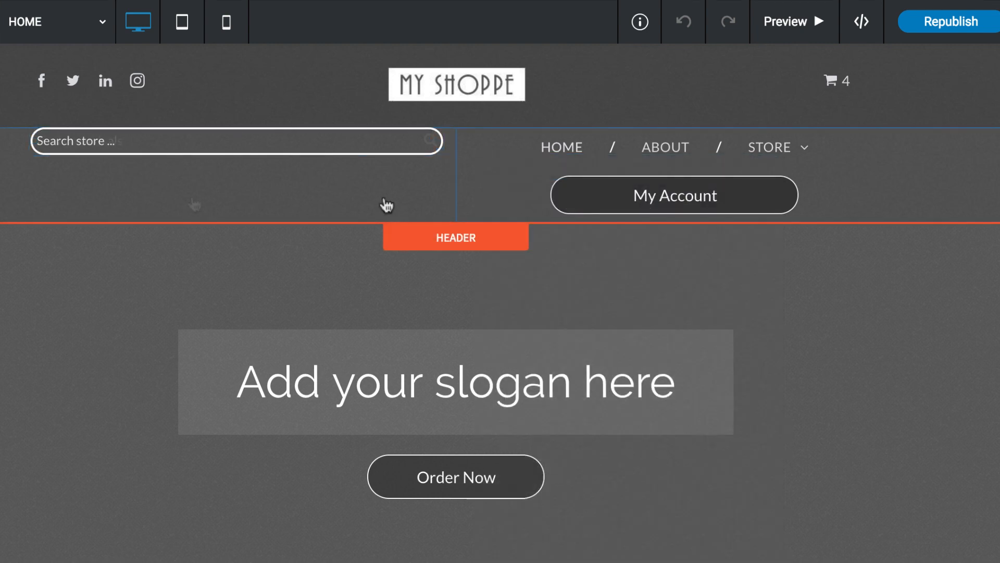
{"action": "left_click", "coordinate": [674, 195]}
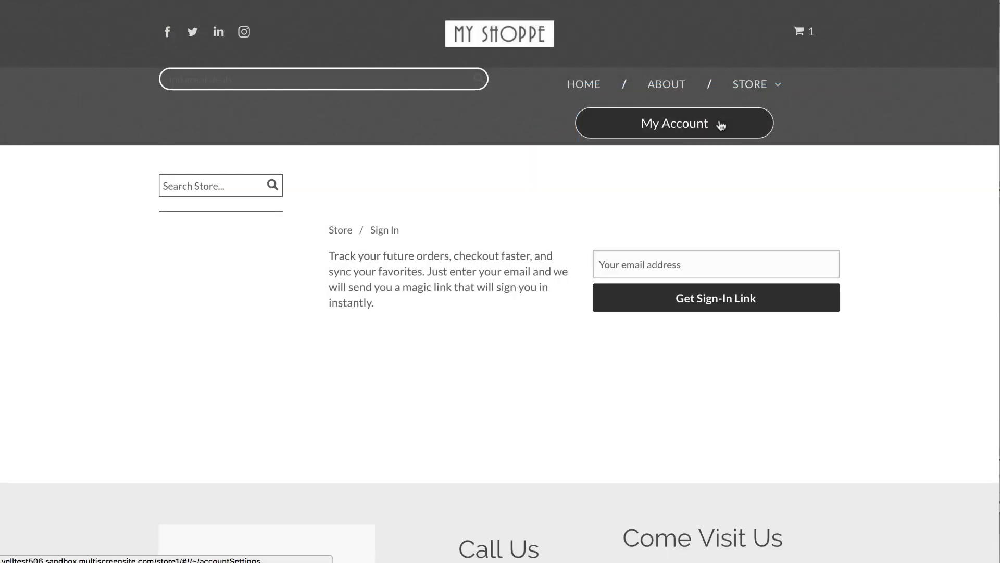
{"action": "type", "text": "customer@mail.com"}
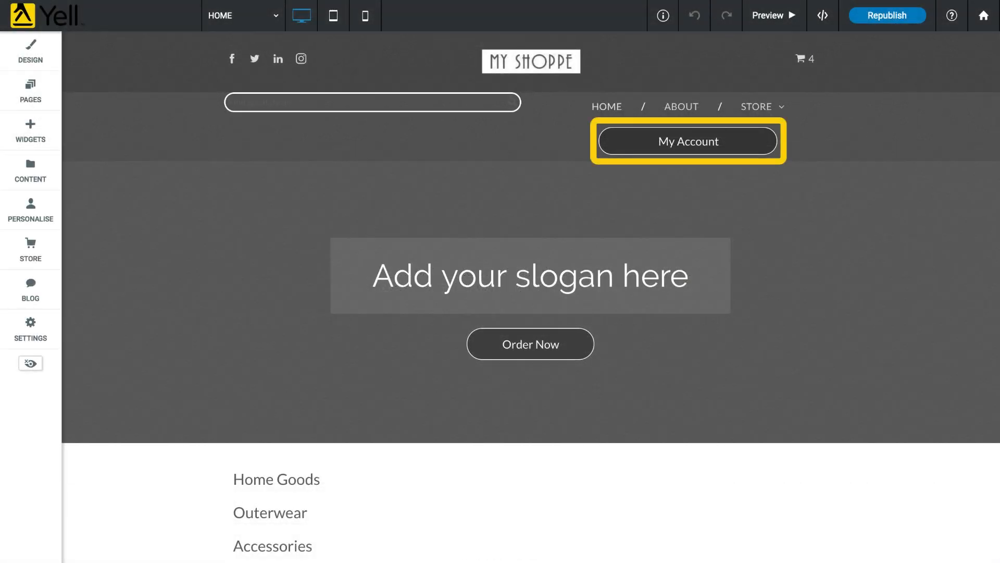
{"action": "left_click", "coordinate": [30, 131]}
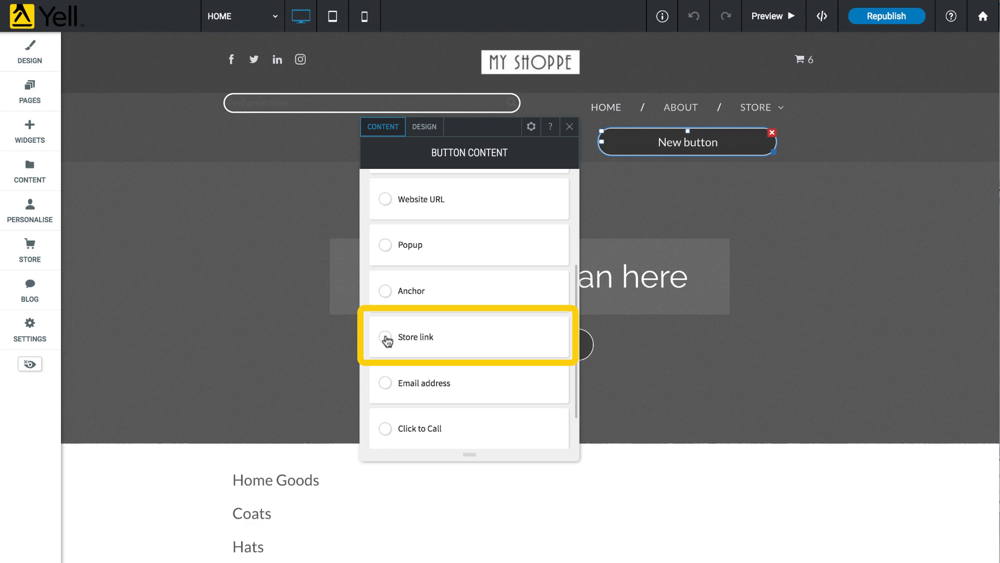
Label the header button 'My Account' and link it to the Store
{"action": "left_click", "coordinate": [413, 336]}
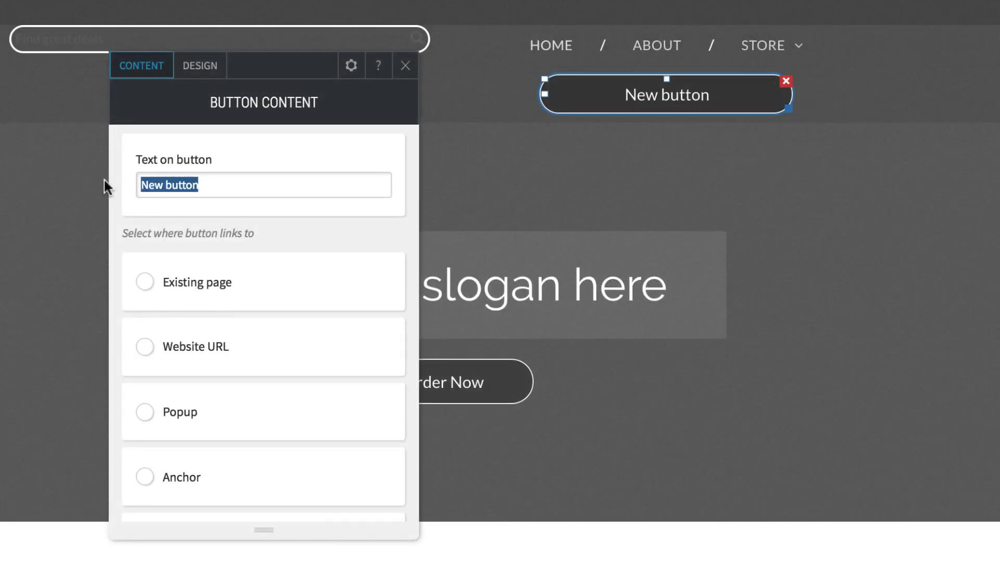
{"action": "type", "text": "My"}
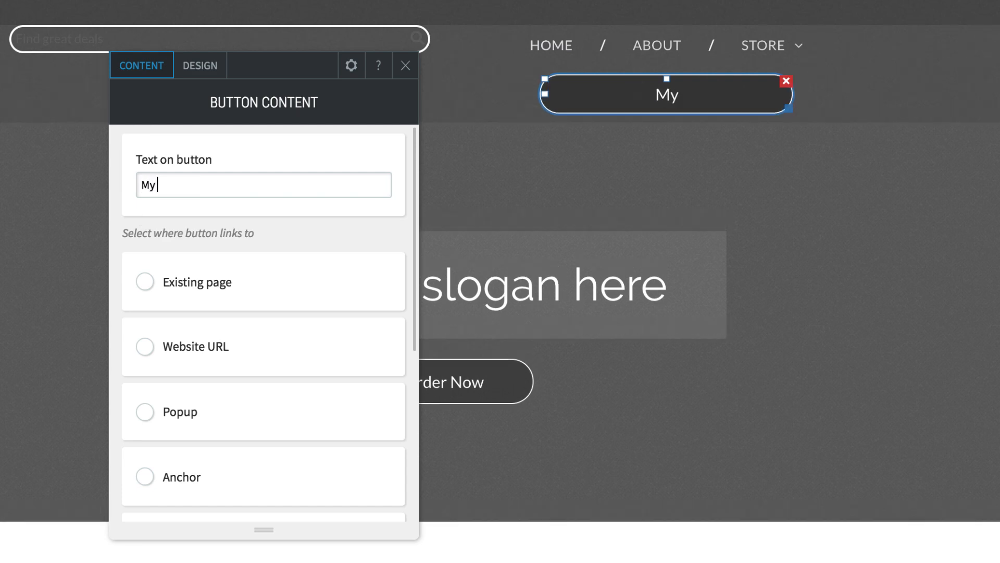
{"action": "type", "text": "Account"}
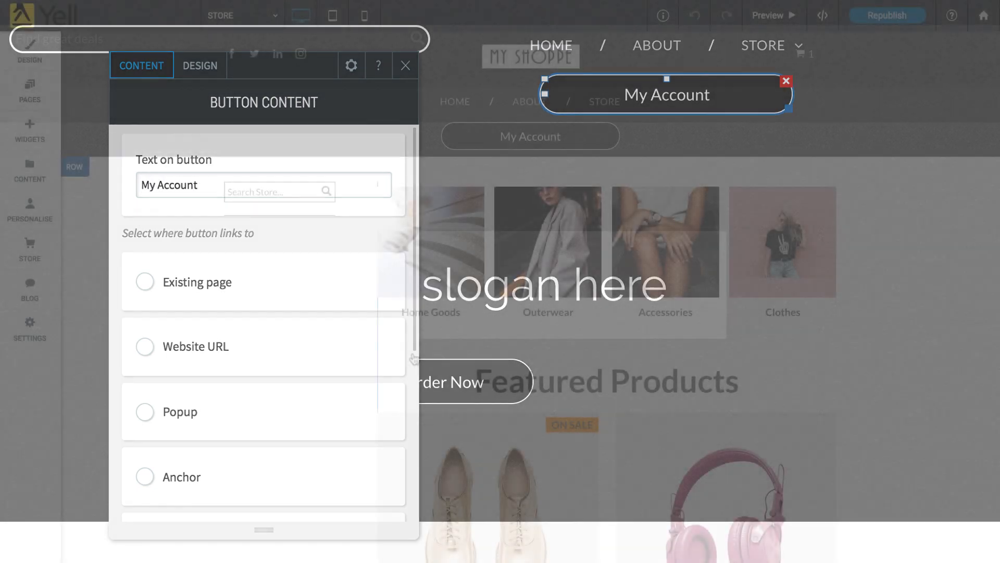
{"action": "left_click", "coordinate": [404, 66]}
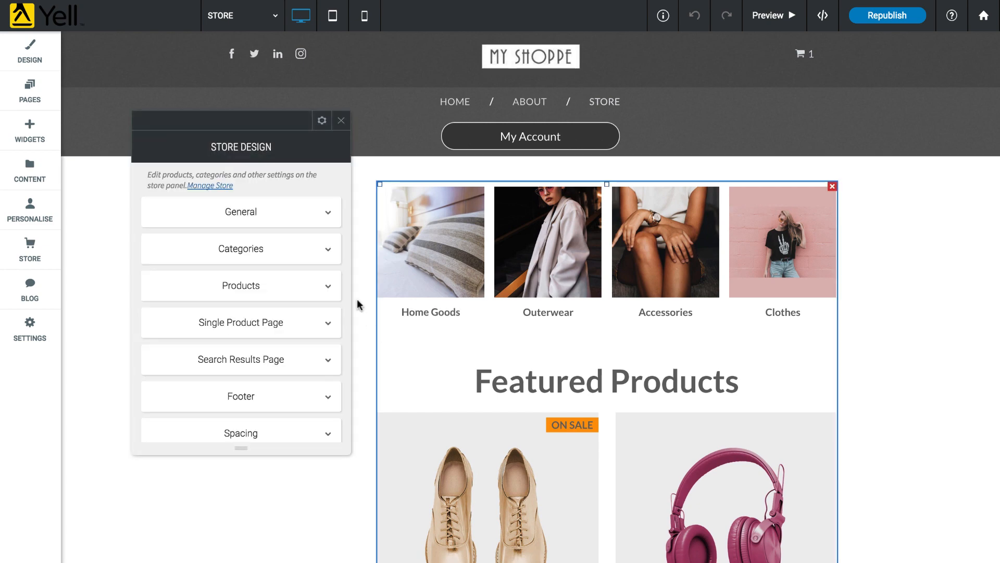
Show the Initial screen choices under Store Design's General settings: Main Store or a category
{"action": "left_click", "coordinate": [240, 211]}
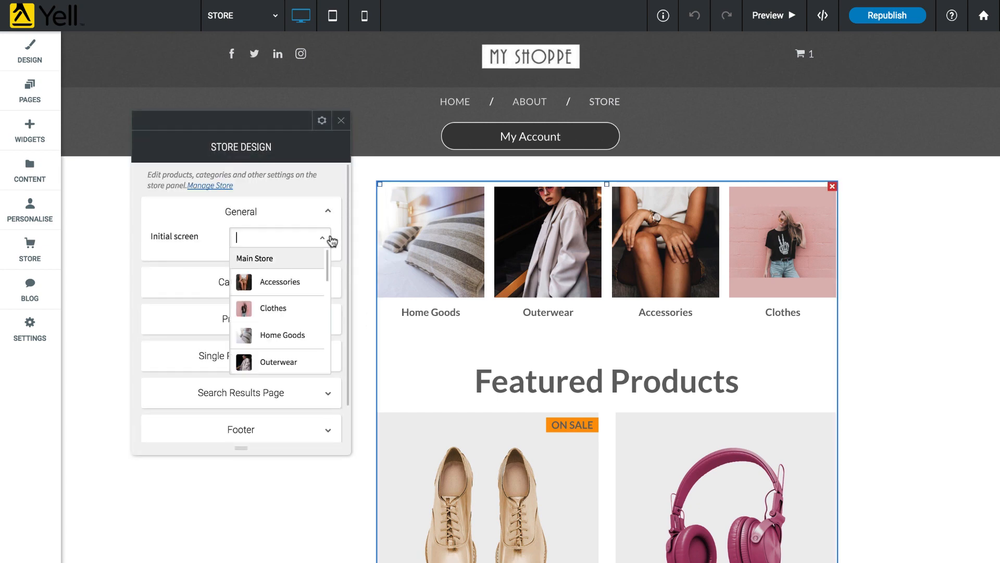
{"action": "left_click", "coordinate": [279, 281]}
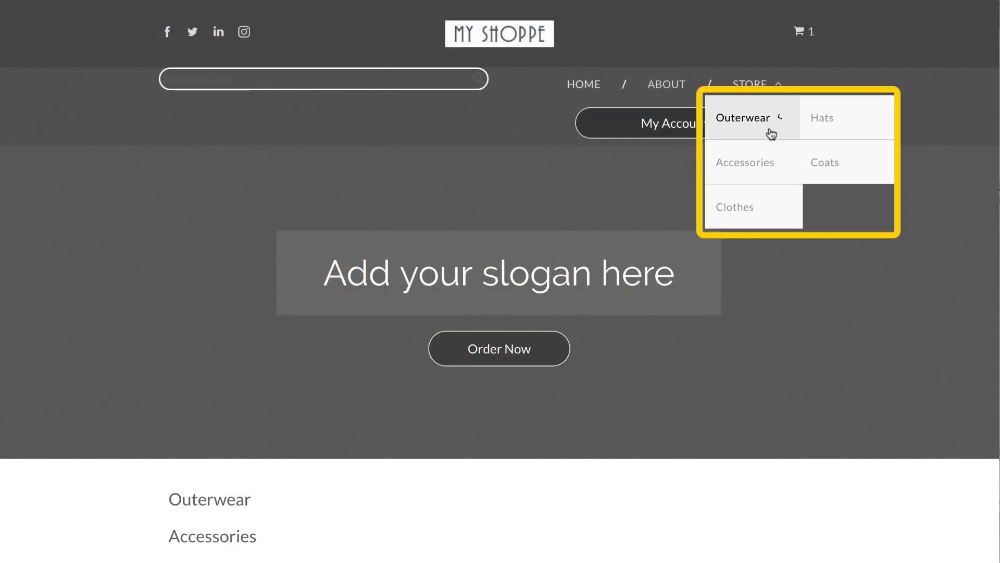
{"action": "mouse_move", "coordinate": [752, 163]}
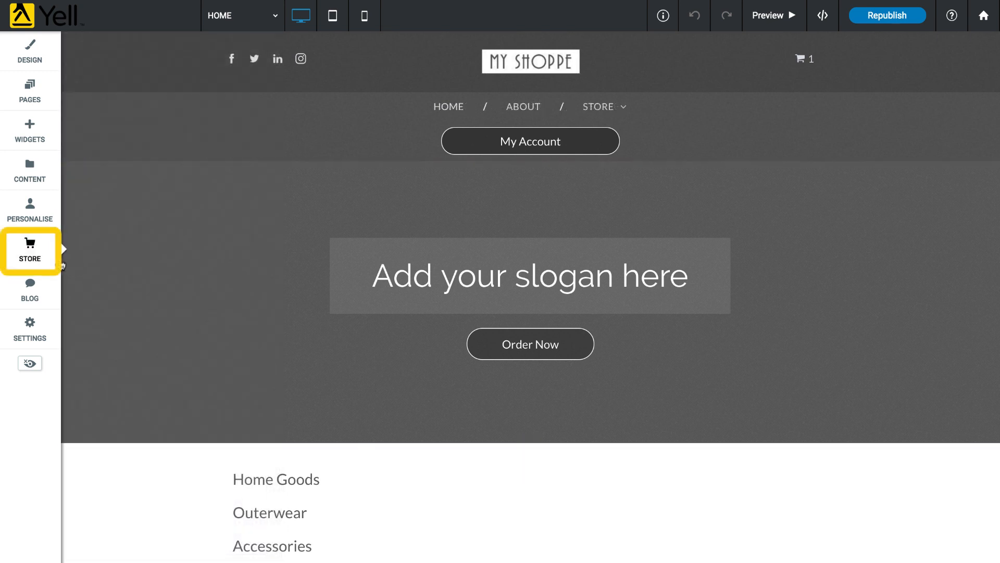
Enter the store control panel via Manage Store and view Add New Product
{"action": "left_click", "coordinate": [29, 249]}
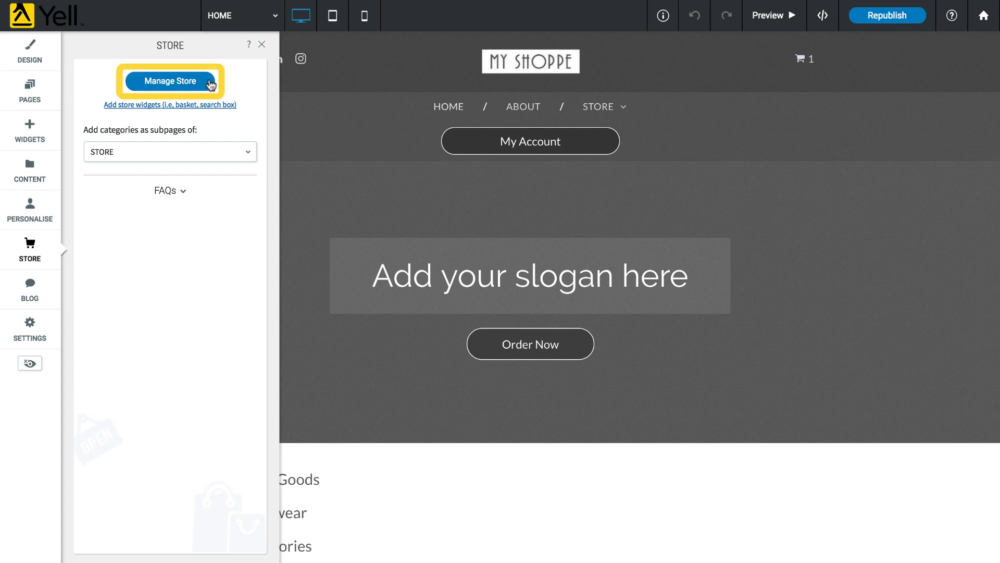
{"action": "left_click", "coordinate": [170, 81]}
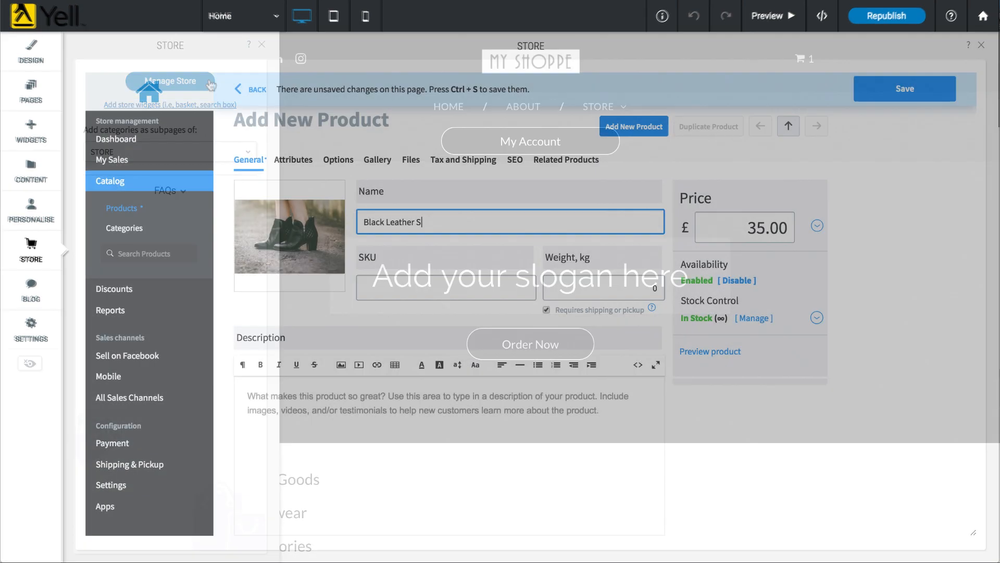
{"action": "type", "text": "hoes"}
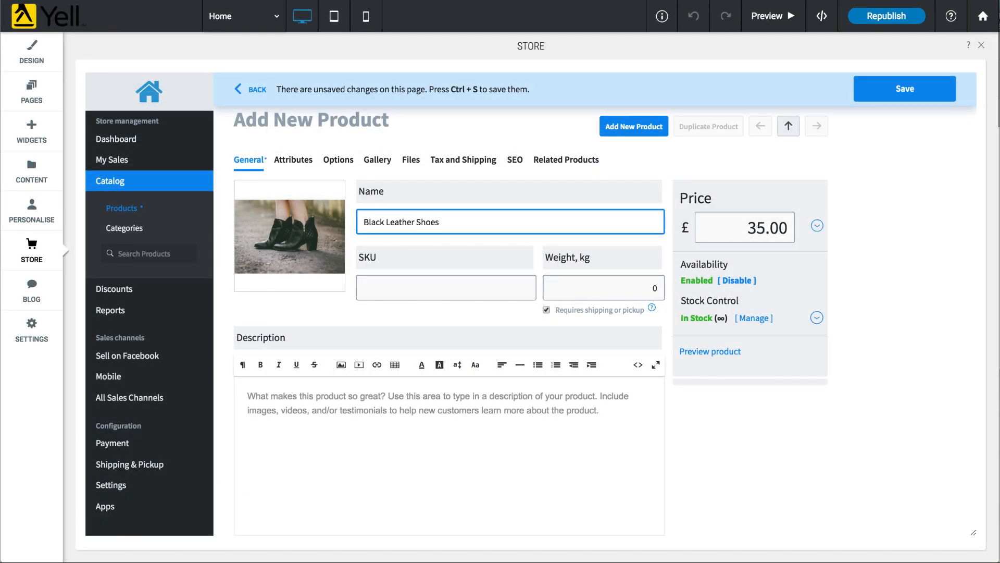
Visit Shipping & Pickup and Add Shipping Method, then return to the store Dashboard
{"action": "left_click", "coordinate": [129, 464]}
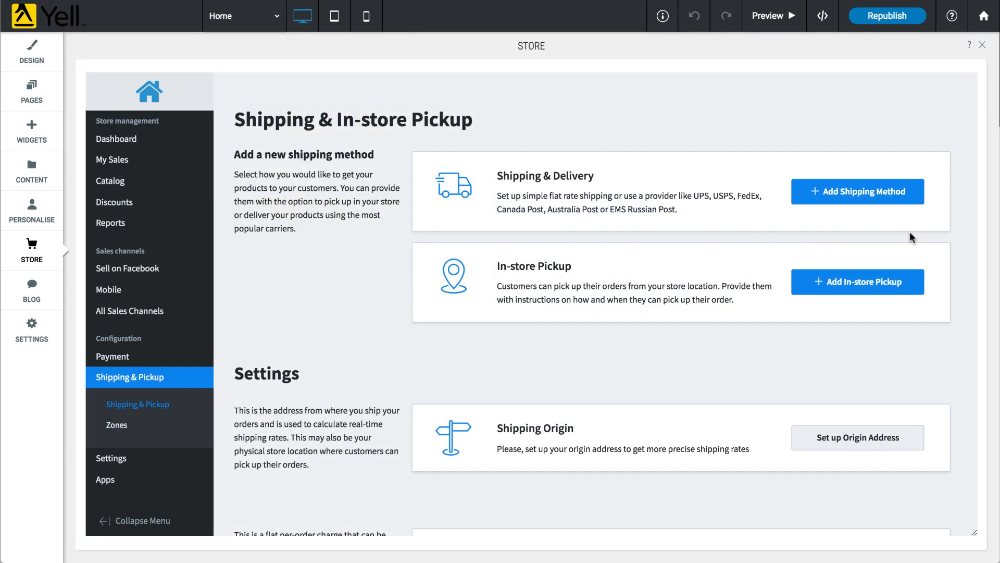
{"action": "left_click", "coordinate": [856, 192]}
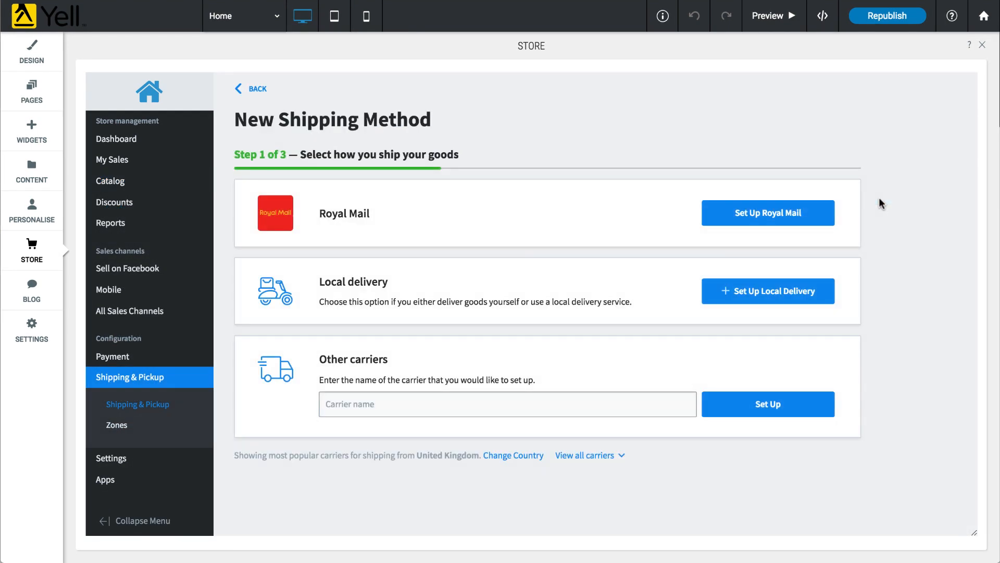
{"action": "left_click", "coordinate": [113, 356]}
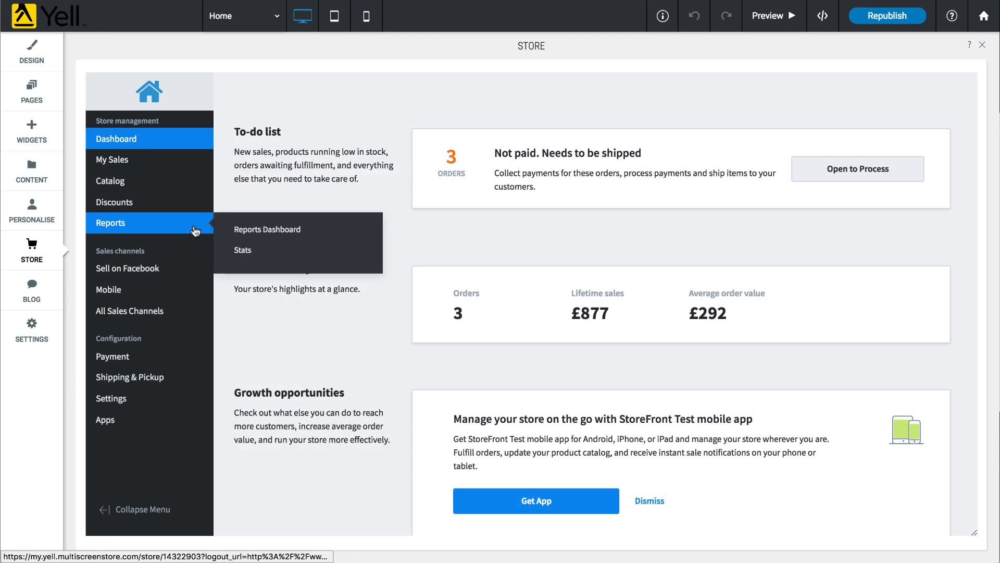
Review Catalog > Products and Discounts, then return to the store Dashboard setup wizard
{"action": "left_click", "coordinate": [109, 181]}
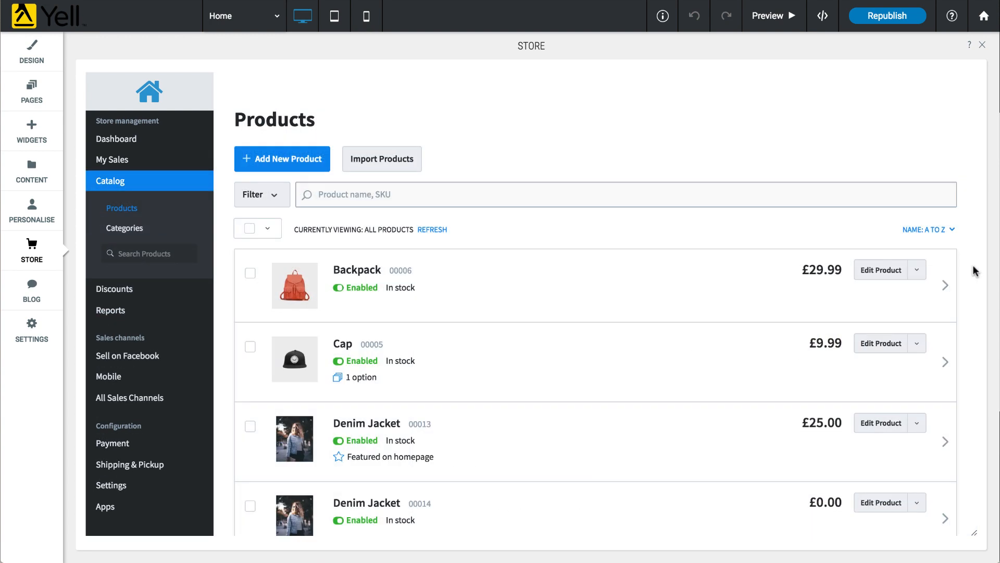
{"action": "left_click", "coordinate": [114, 289]}
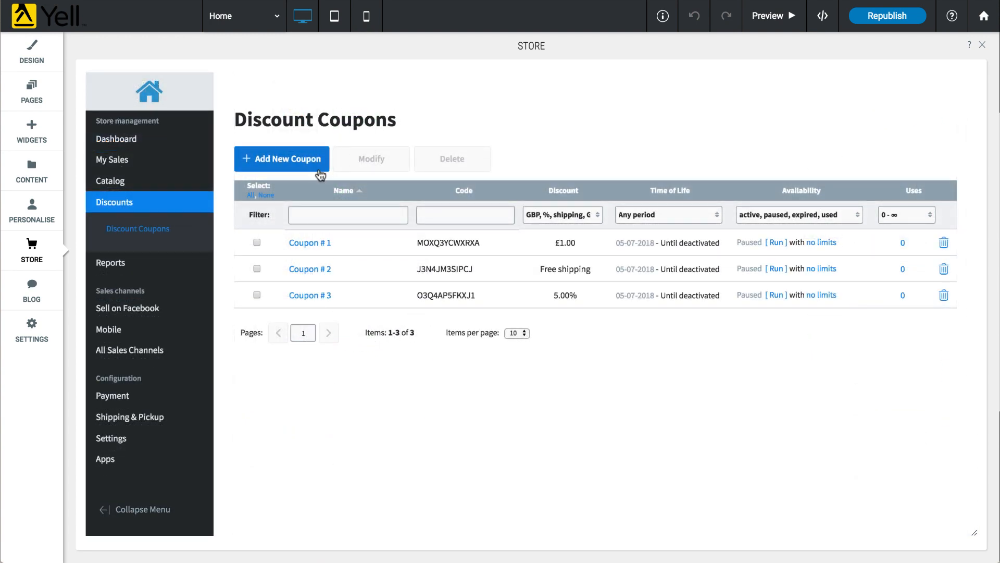
{"action": "left_click", "coordinate": [116, 137]}
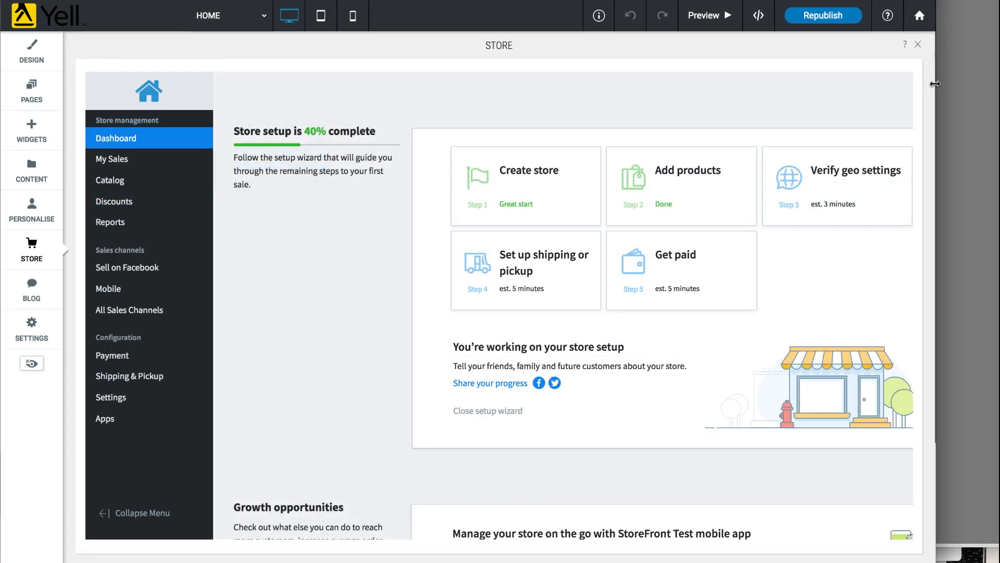
{"action": "left_click", "coordinate": [142, 513]}
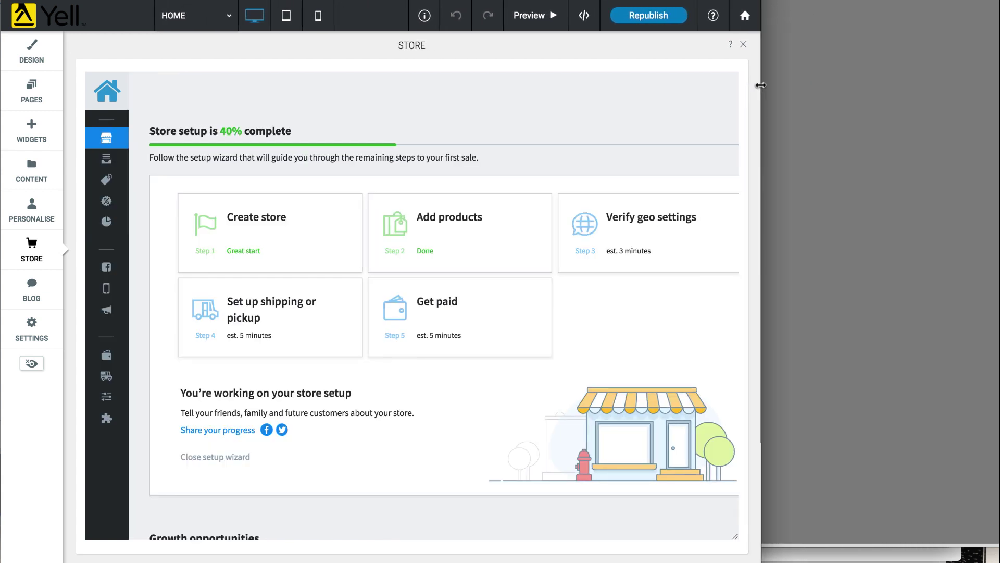